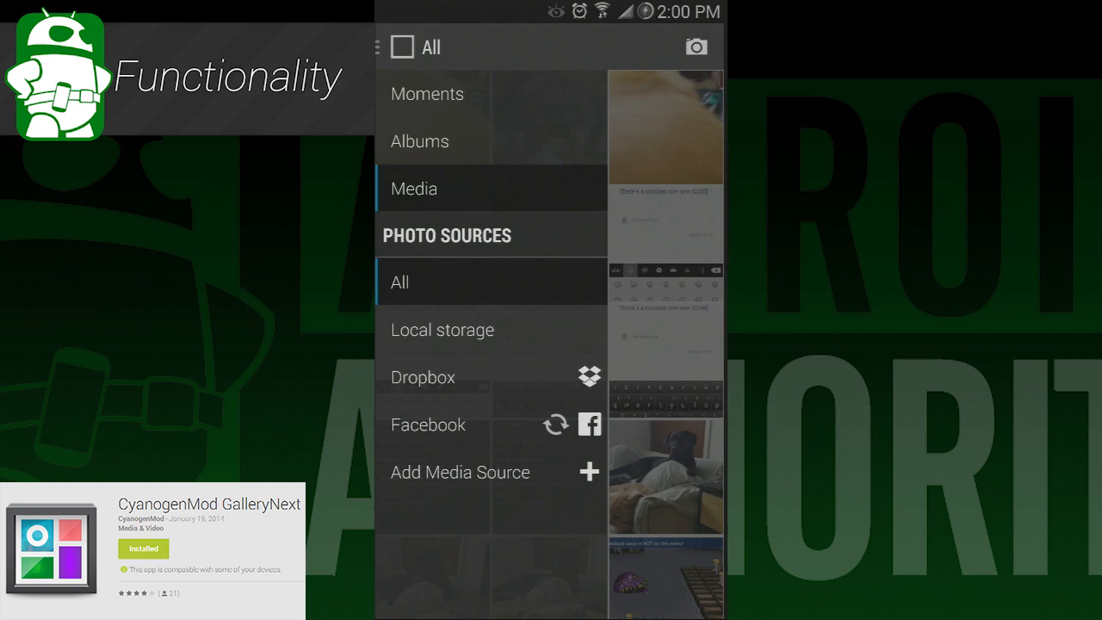
Step: Choose Facebook as the photo source and open a captioned photo full-screen
left_click(428, 424)
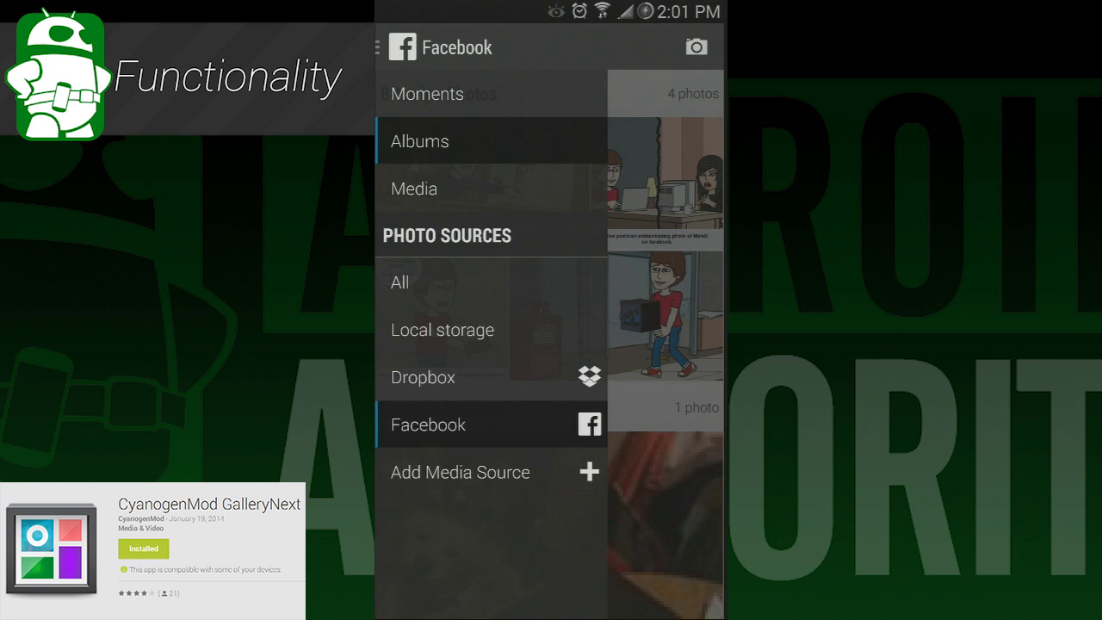
left_click(423, 377)
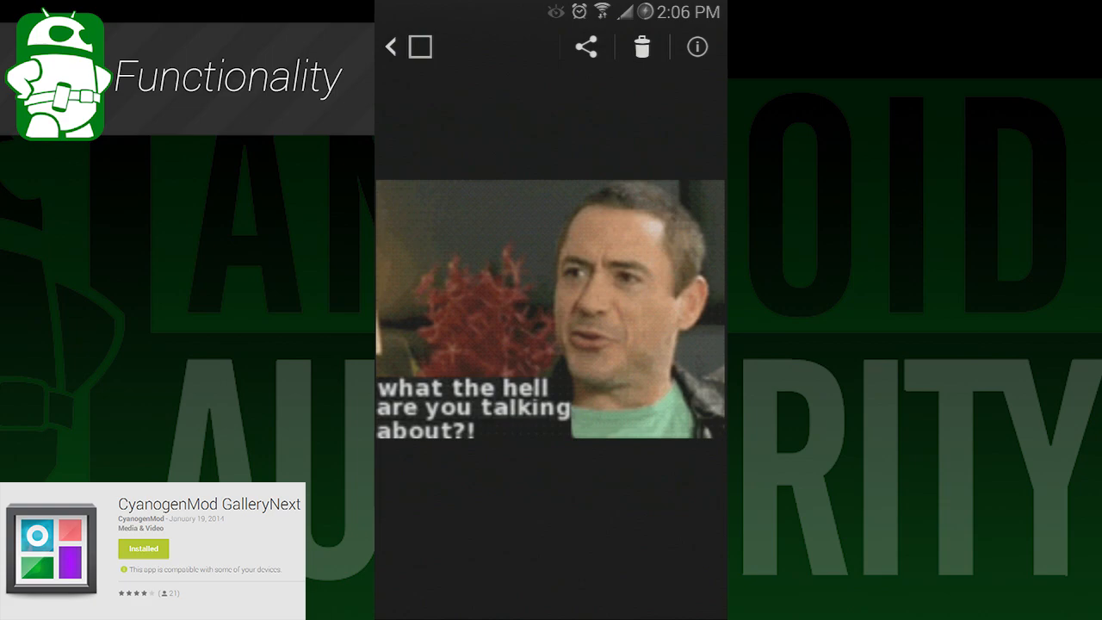
Step: Go back from the photo viewer to the Facebook album list
left_click(410, 49)
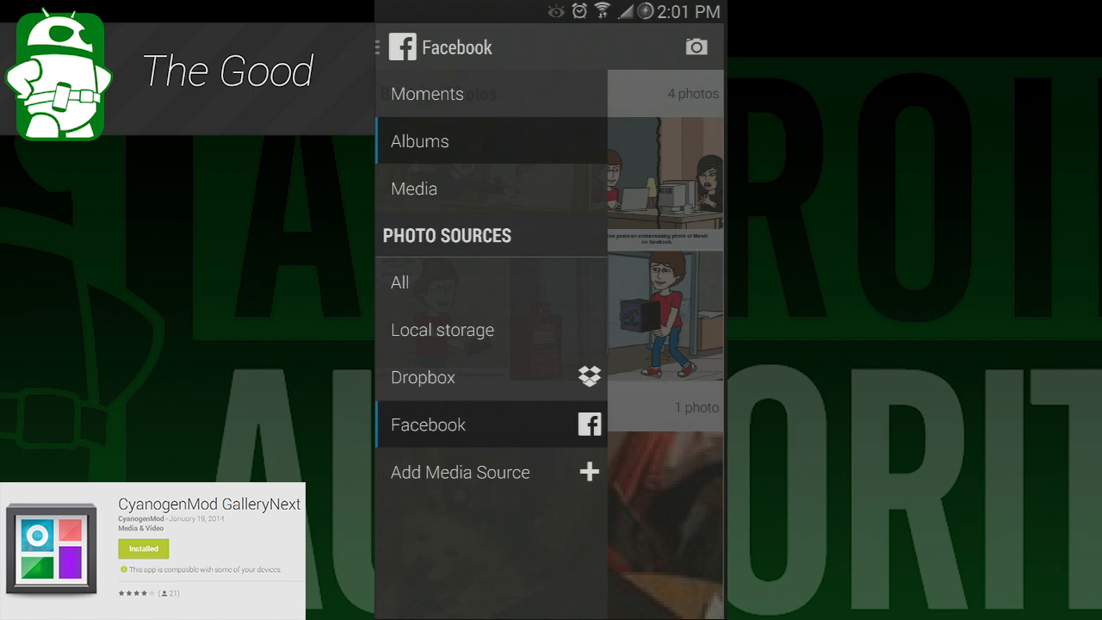
Step: Pick Facebook in the Add Photo Source dialog and view its dated Moments
left_click(423, 377)
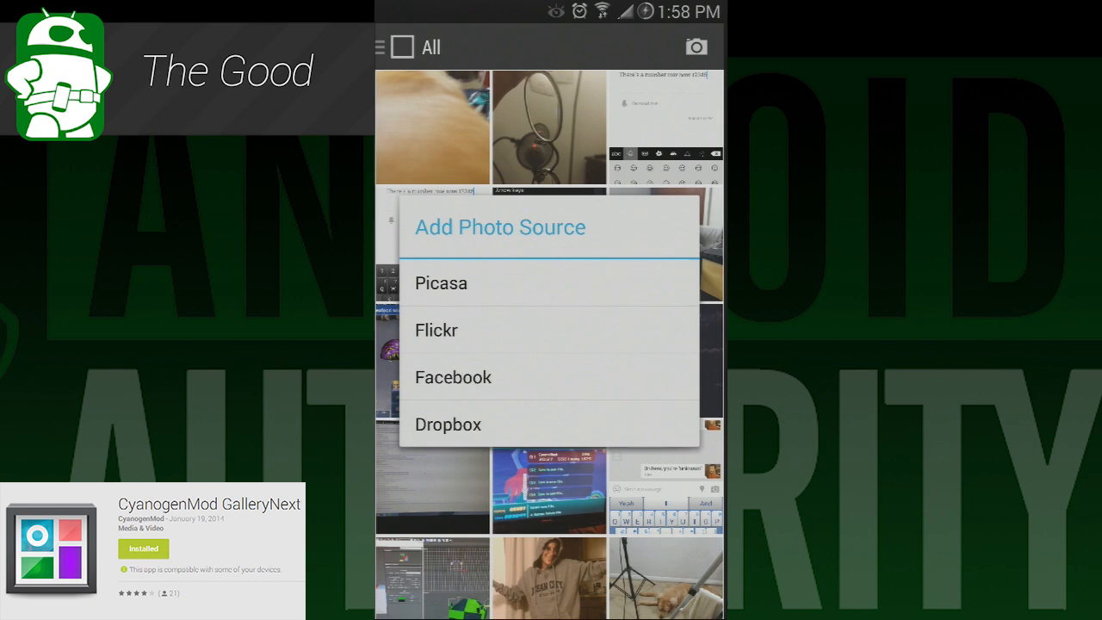
left_click(453, 377)
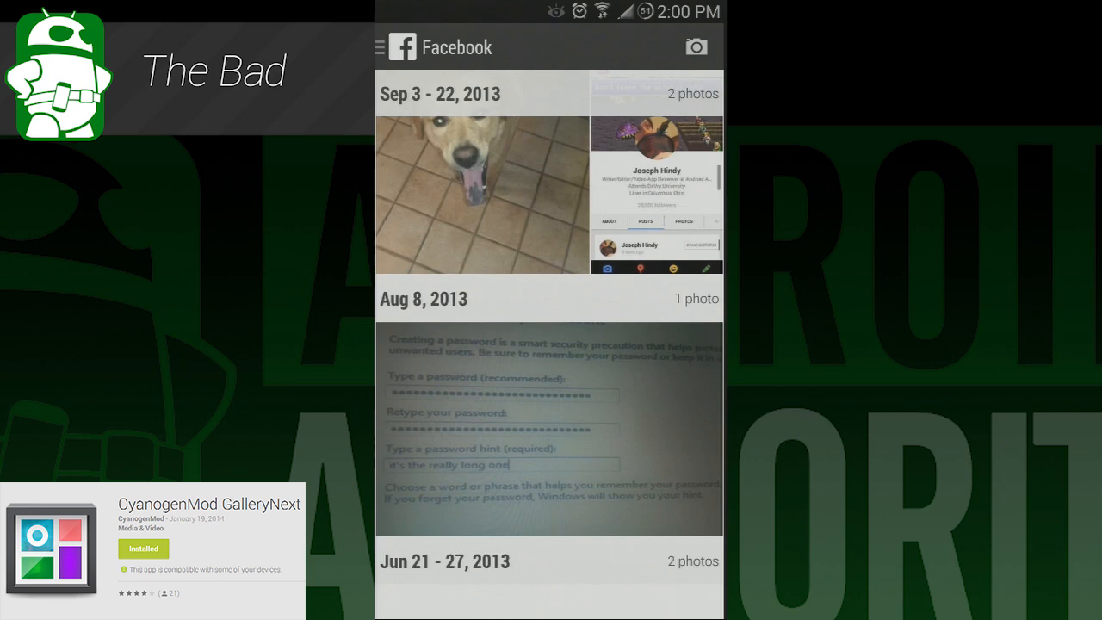
Step: Scroll down through the Facebook moments toward the sign-in permission request
scroll("down", 3)
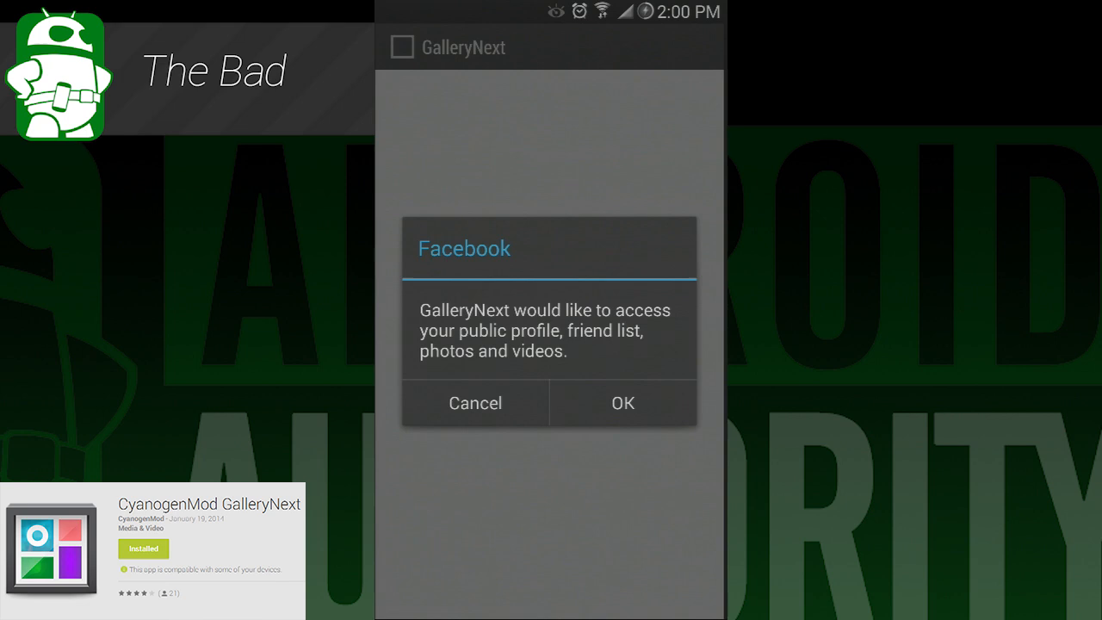
Step: Dismiss the Facebook permission dialog and open the drawer over the All-sources grid
left_click(622, 403)
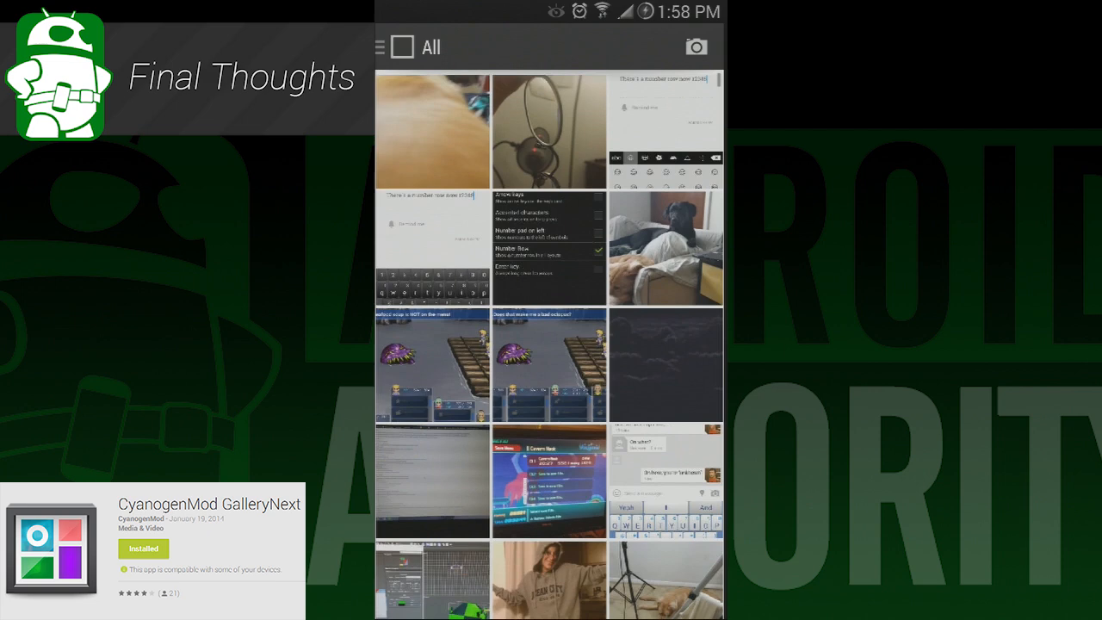
left_click(395, 48)
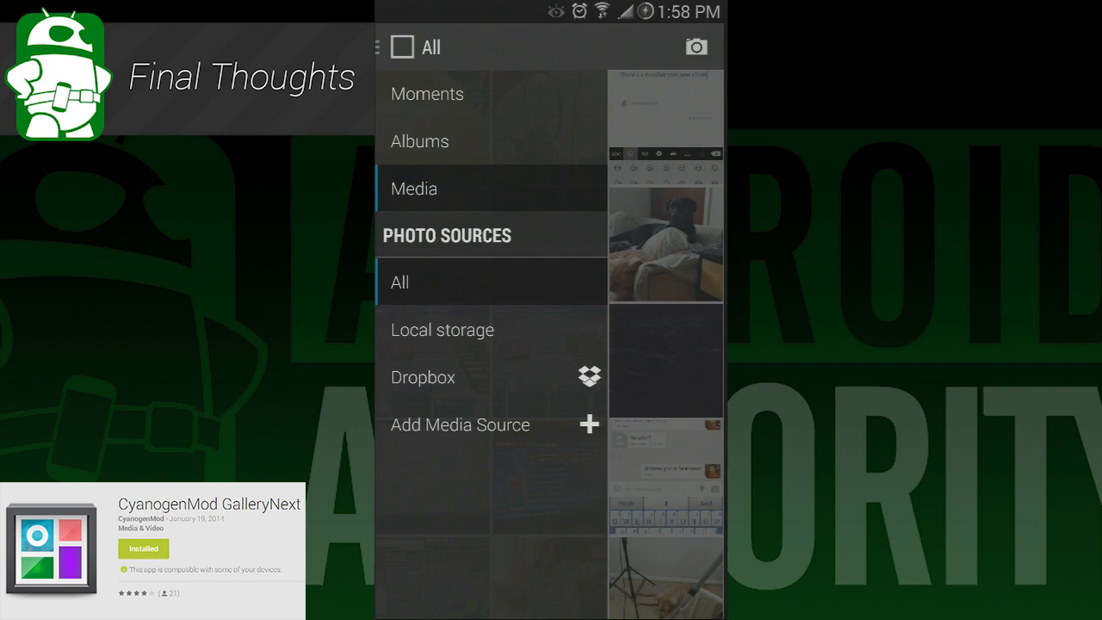